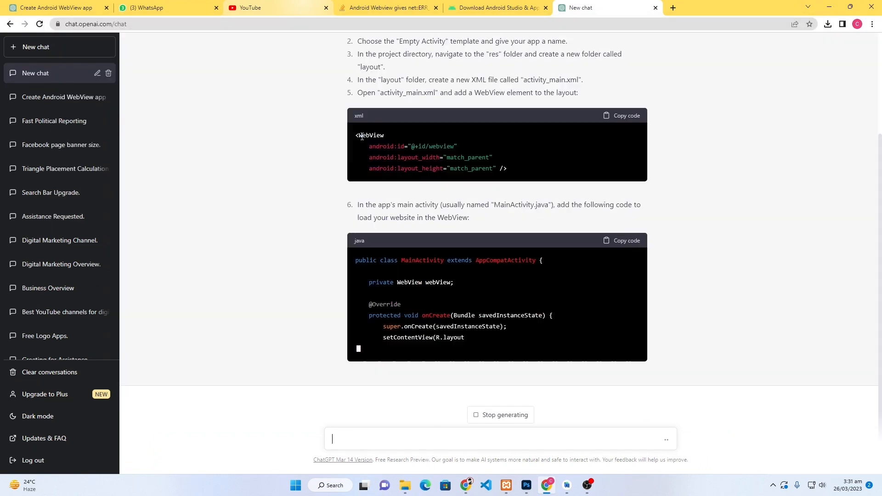
Step: Show activity_main.xml in Design and MainActivity.java with webView.loadUrl for the YouTube URL
{"action": "left_click", "coordinate": [566, 485]}
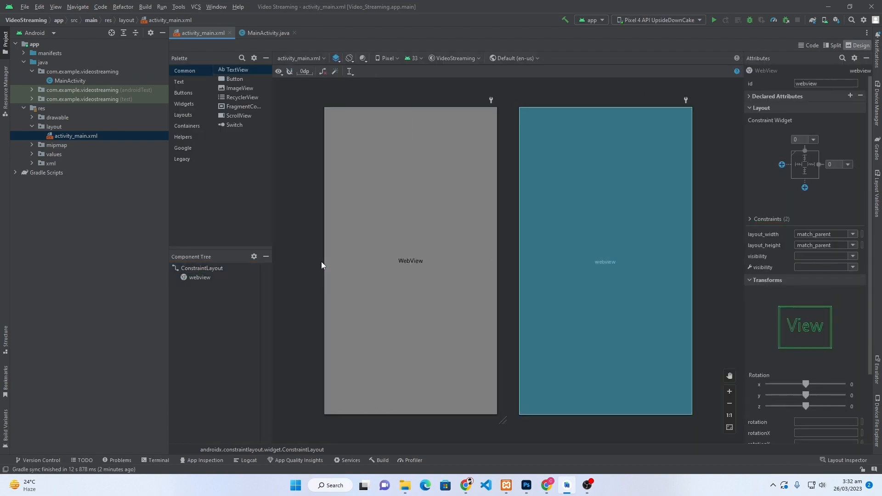
{"action": "left_click", "coordinate": [267, 33]}
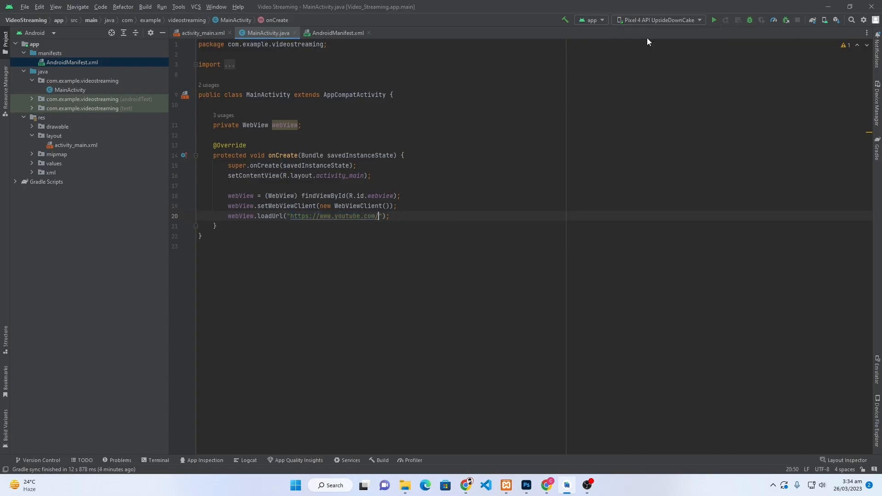
{"action": "type", "text": "Web"}
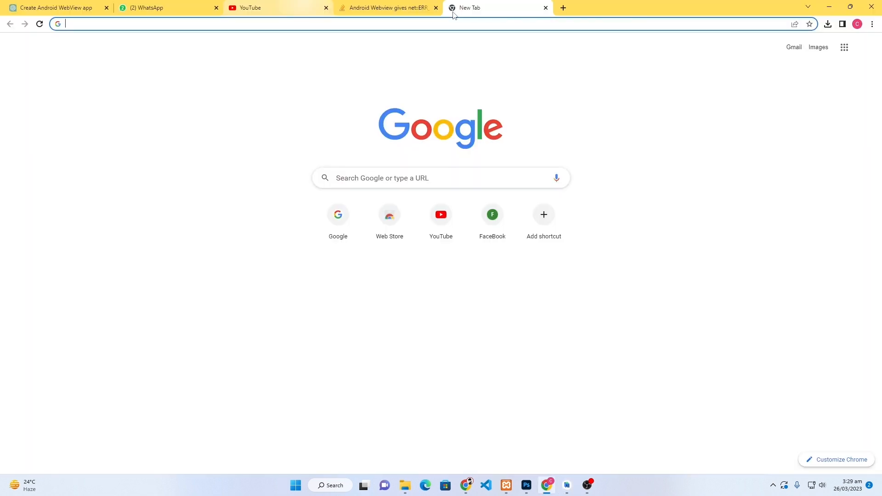
Step: Search Google for 'download android studio' and open the developer.android.com download result
{"action": "type", "text": "downlo"}
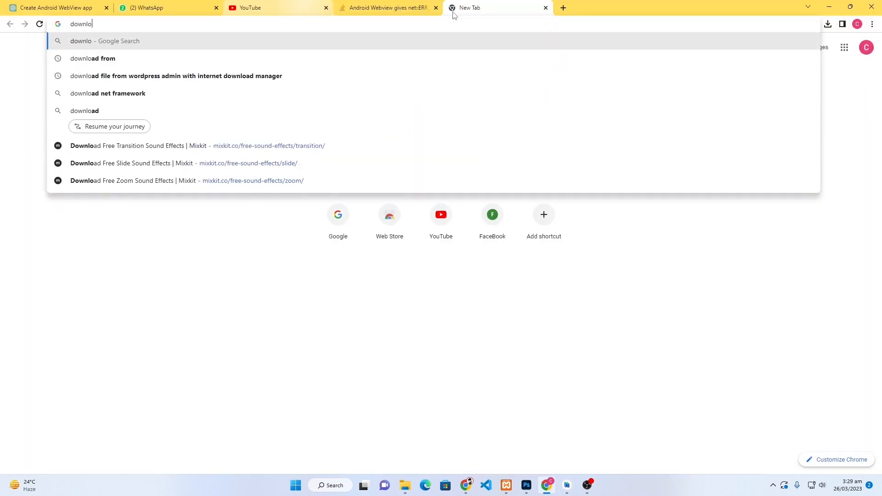
{"action": "type", "text": "download android studio"}
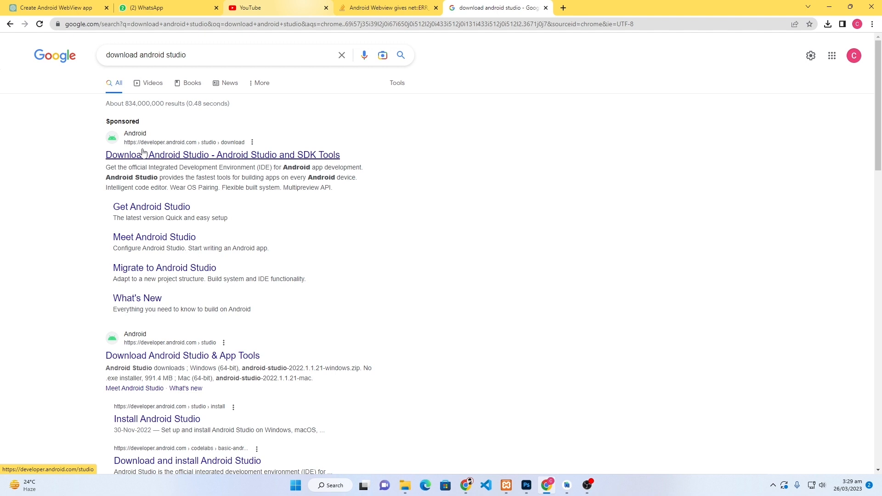
{"action": "left_click", "coordinate": [222, 154]}
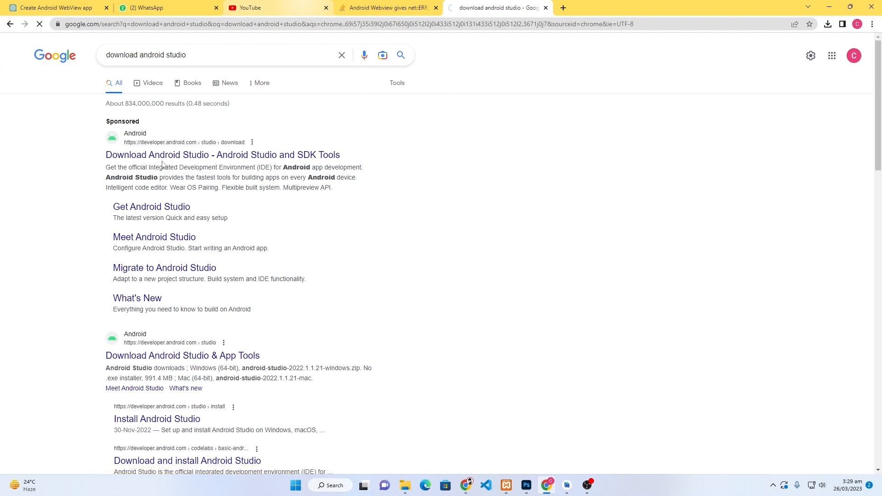
{"action": "left_click", "coordinate": [222, 154]}
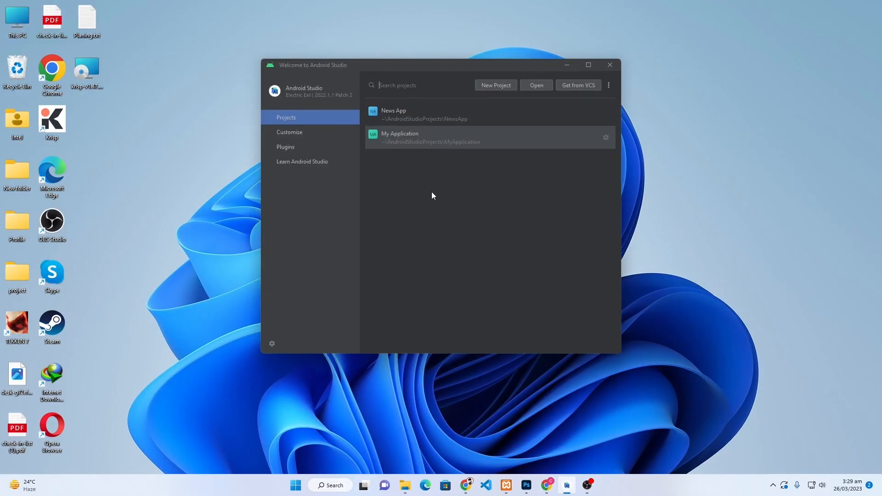
{"action": "mouse_move", "coordinate": [488, 187]}
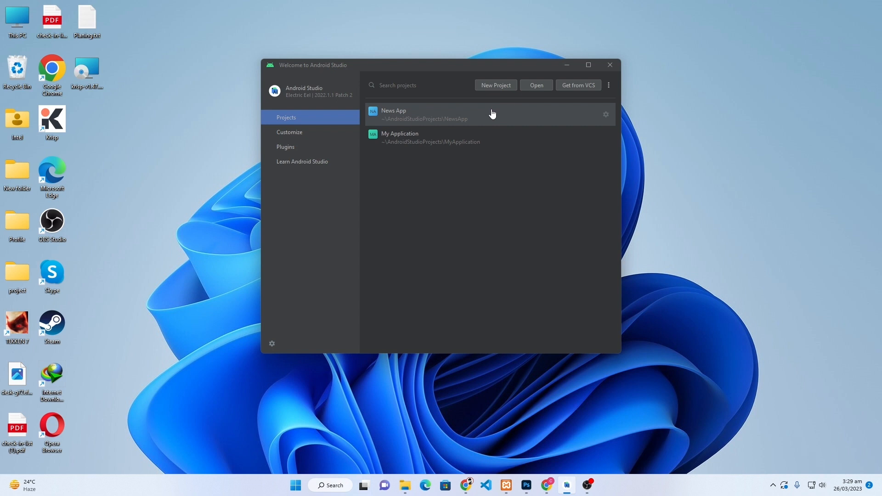
Step: Create a new Empty Activity project named 'Video Streaming' with Java as the language
{"action": "left_click", "coordinate": [494, 85]}
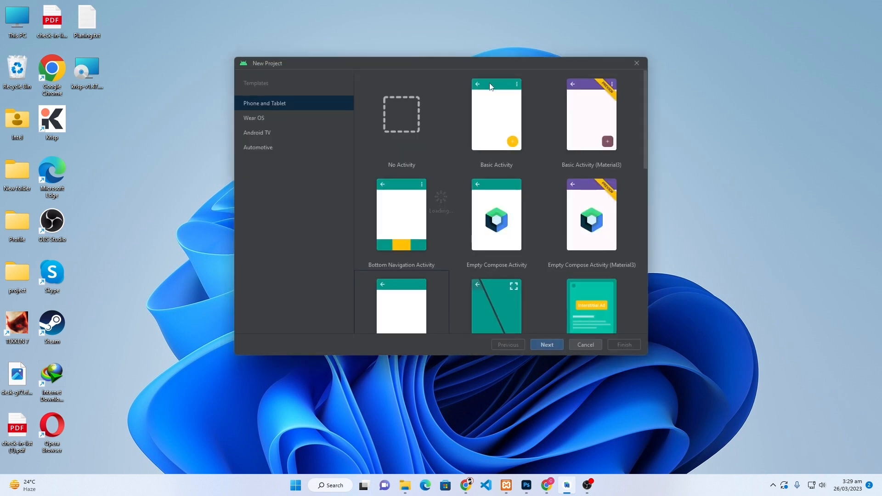
{"action": "scroll", "scroll_direction": "down", "scroll_amount": 3}
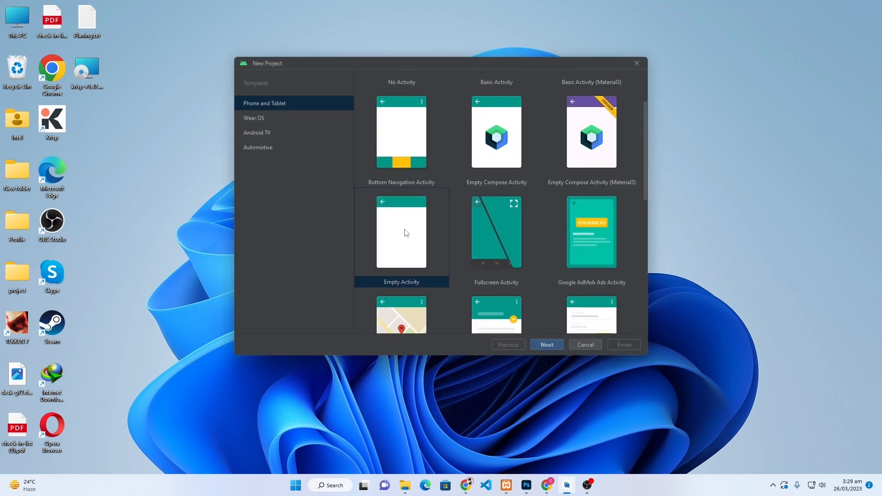
{"action": "left_click", "coordinate": [545, 345]}
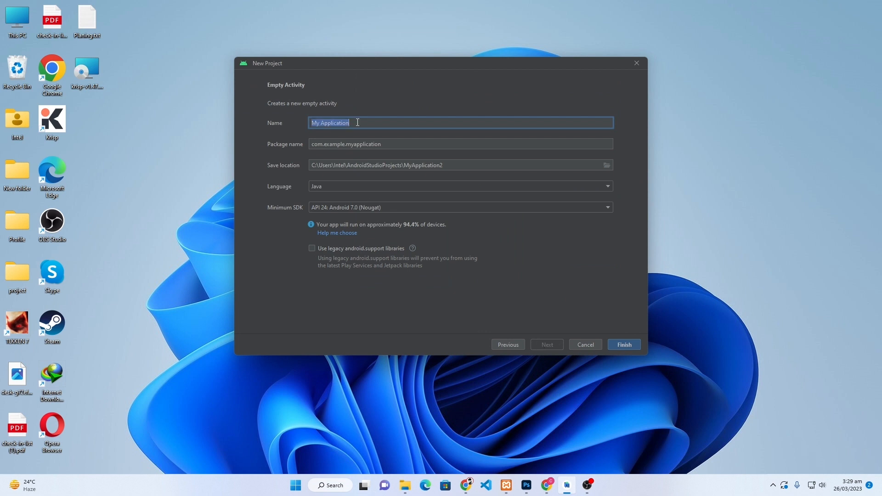
{"action": "type", "text": "Video Streaming"}
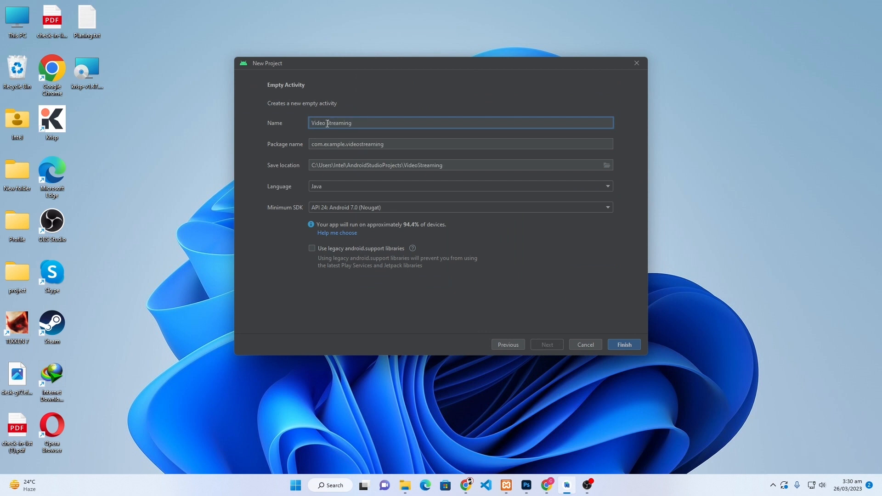
{"action": "left_click", "coordinate": [459, 187]}
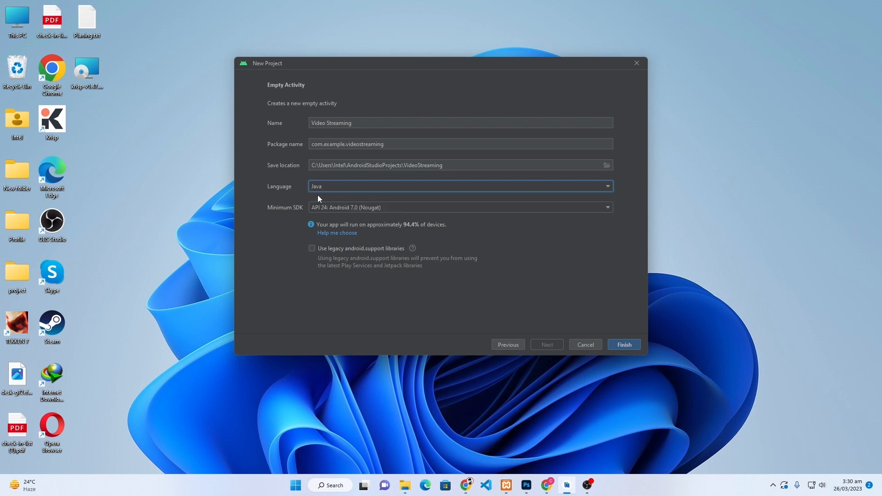
{"action": "left_click", "coordinate": [622, 345]}
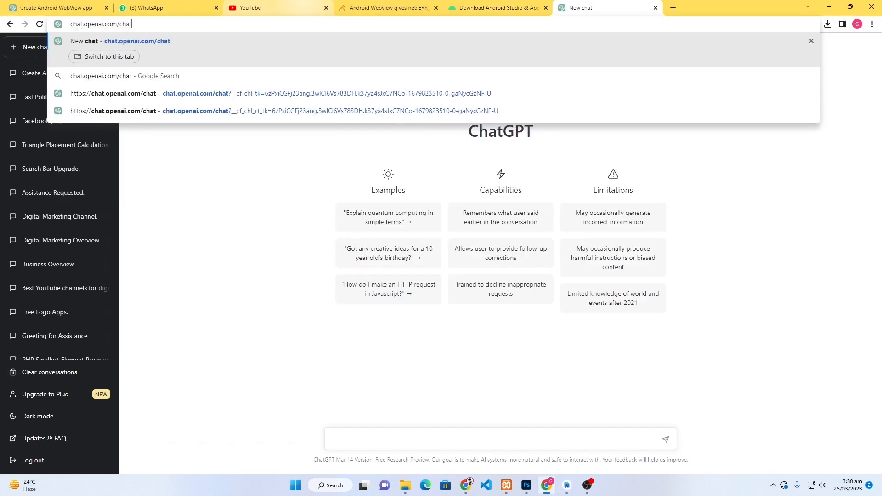
{"action": "mouse_move", "coordinate": [172, 210]}
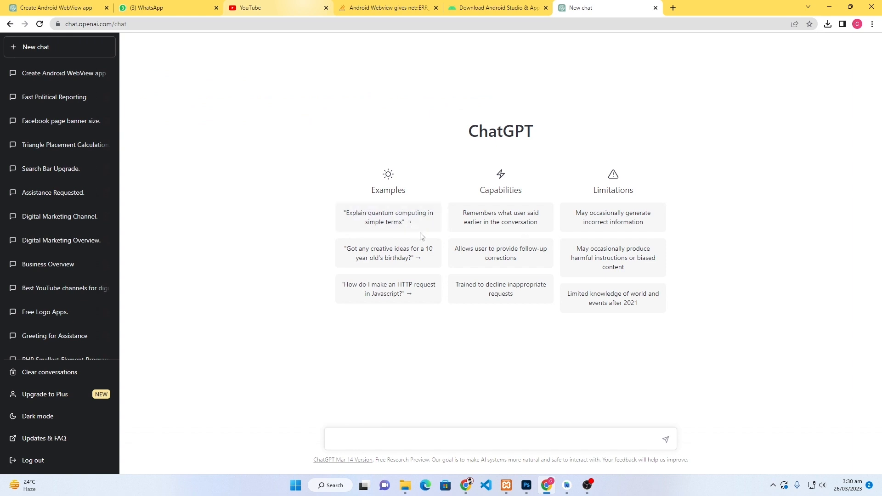
{"action": "mouse_move", "coordinate": [485, 302]}
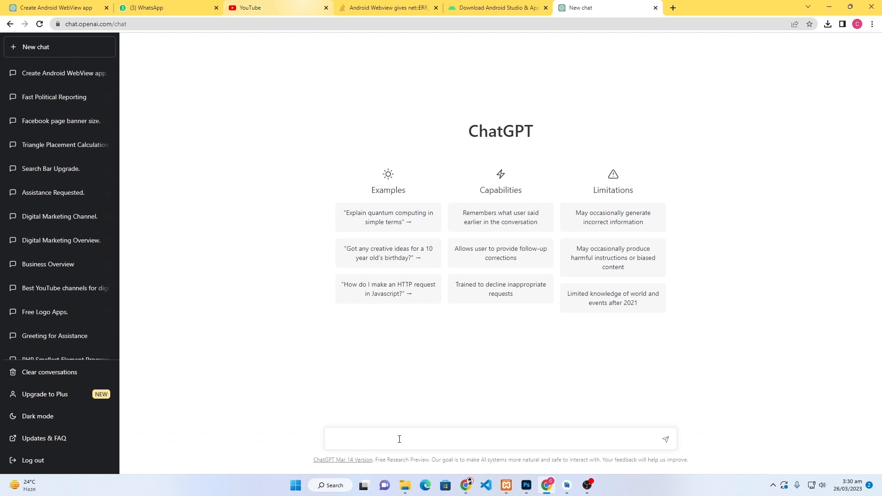
Step: Ask ChatGPT for a Java Android app that displays a website in a WebView and read the response
{"action": "type", "text": "create an android app for me in java that w"}
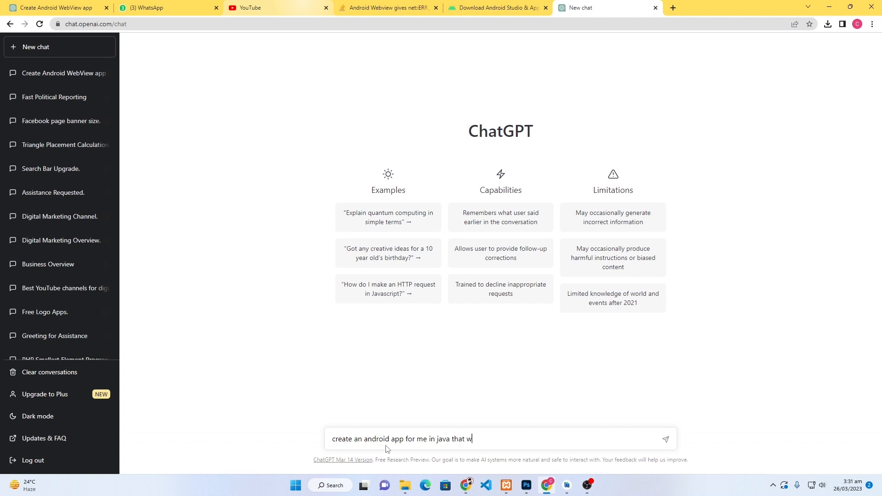
{"action": "type", "text": "ill display my we"}
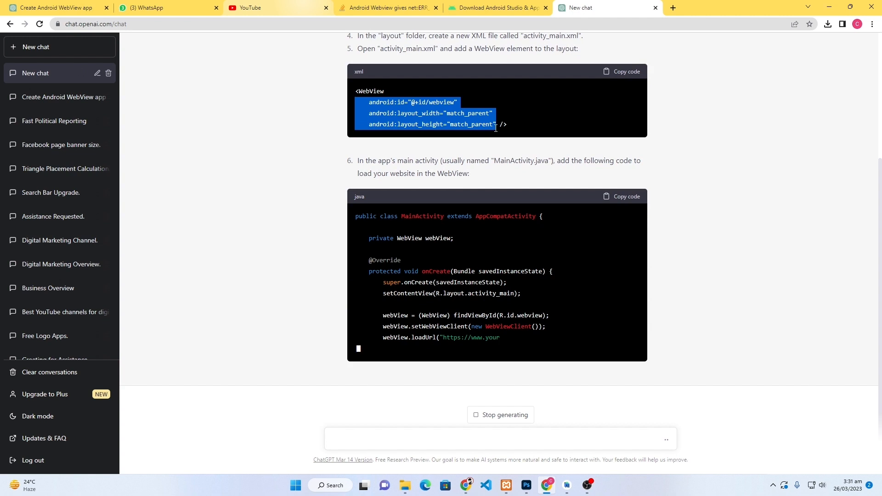
{"action": "scroll", "scroll_direction": "down", "scroll_amount": 3}
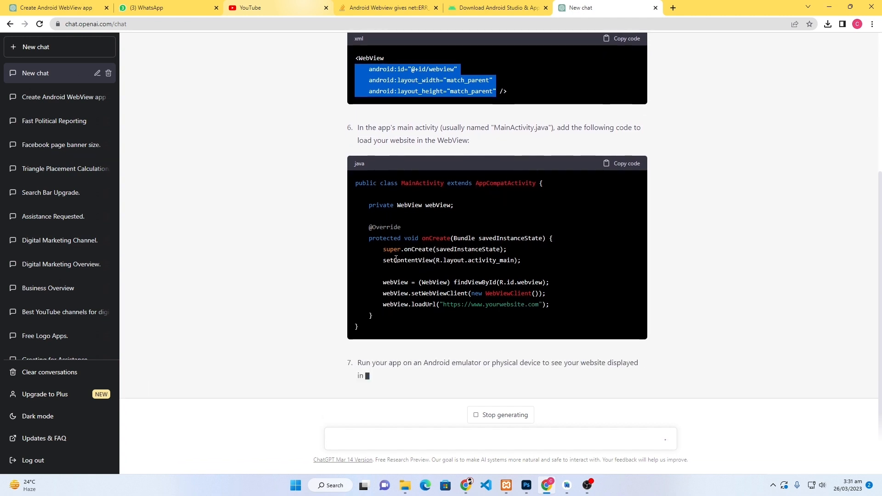
{"action": "scroll", "scroll_direction": "down", "scroll_amount": 3}
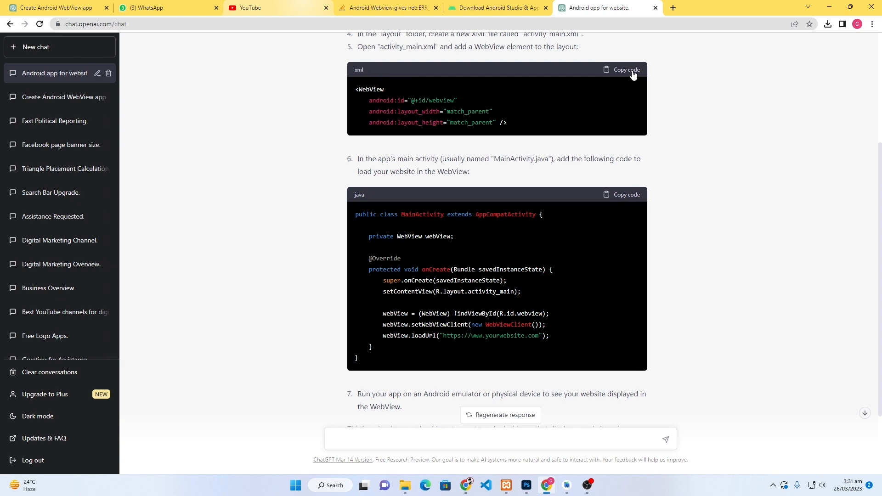
Step: Copy ChatGPT's WebView layout snippet and show activity_main.xml as XML source
{"action": "left_click", "coordinate": [625, 69]}
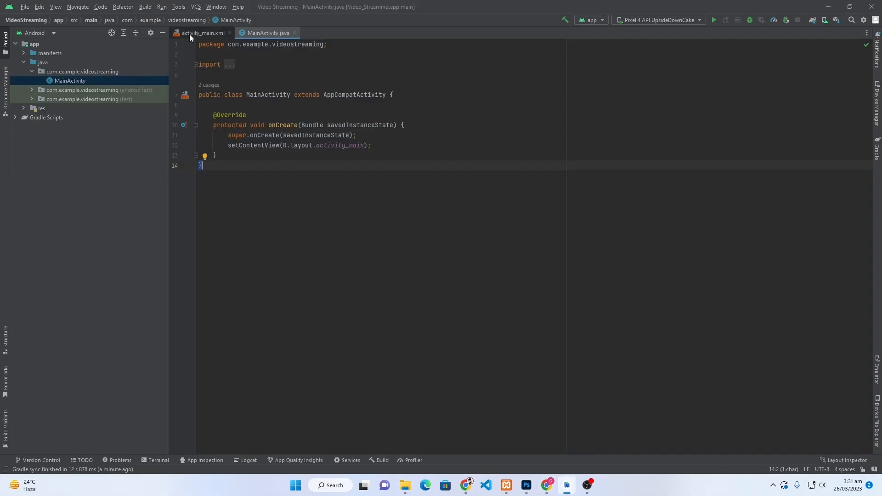
{"action": "left_click", "coordinate": [202, 33]}
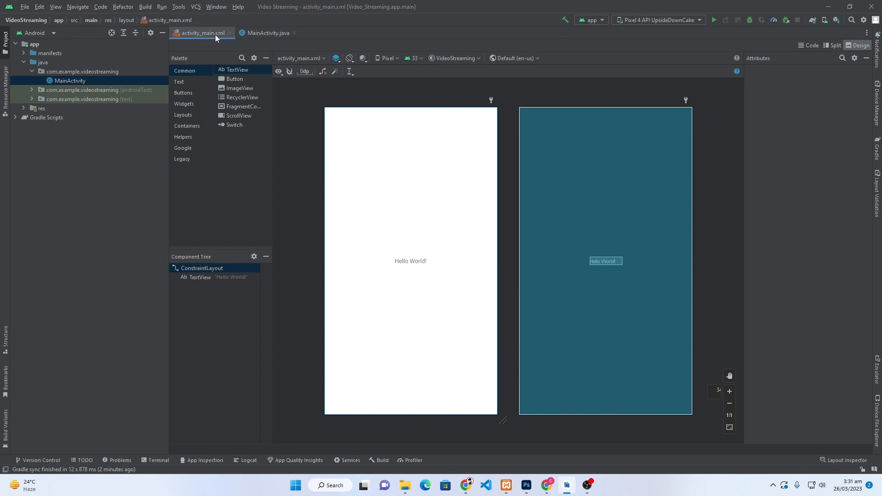
{"action": "mouse_move", "coordinate": [50, 109]}
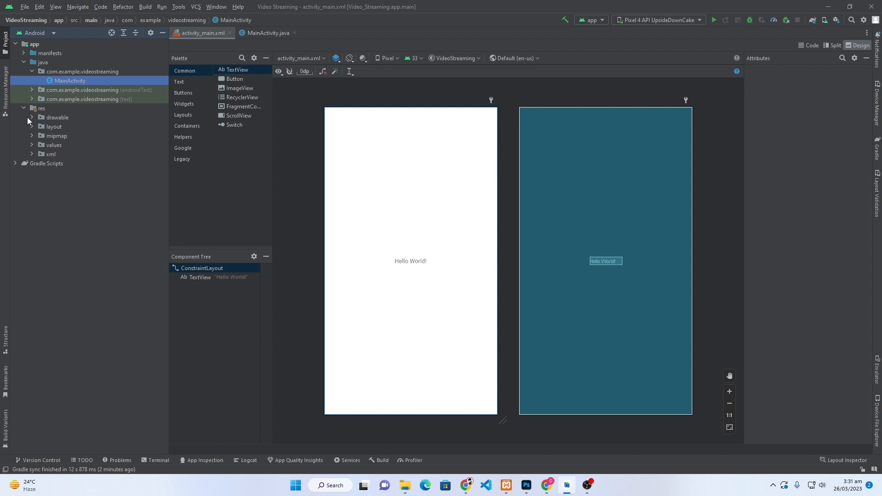
{"action": "left_click", "coordinate": [54, 126]}
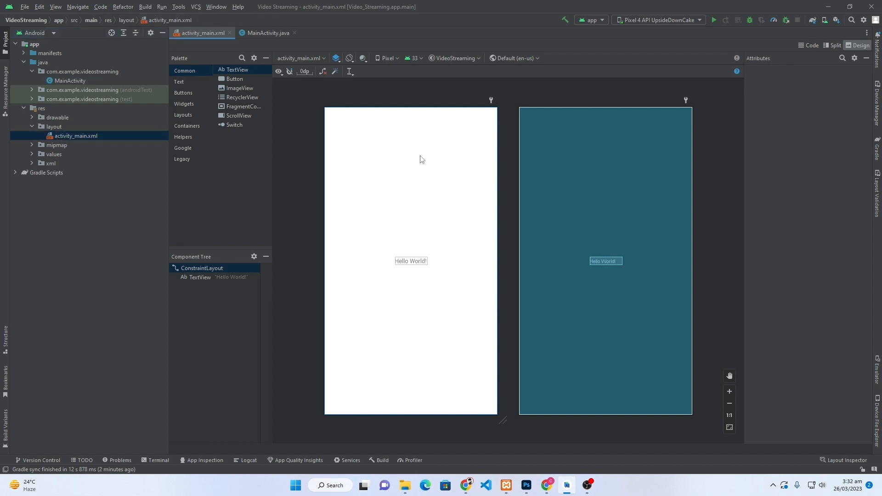
{"action": "left_click", "coordinate": [811, 45]}
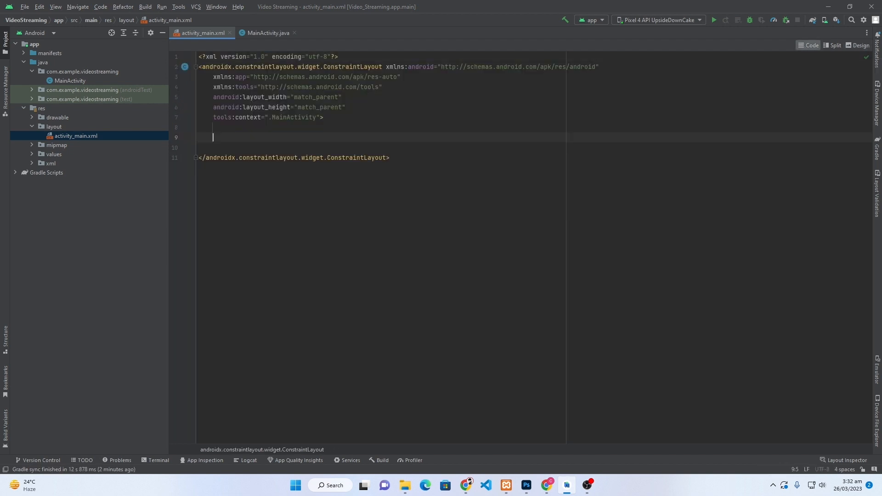
Step: Replace the TextView with a match_parent WebView with id webview and preview it in Design
{"action": "type", "text": "<WebView"}
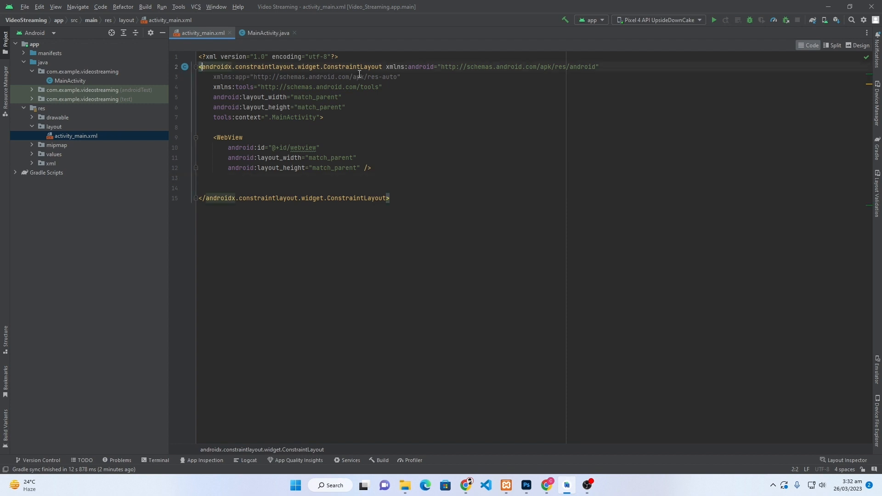
{"action": "left_click", "coordinate": [859, 45]}
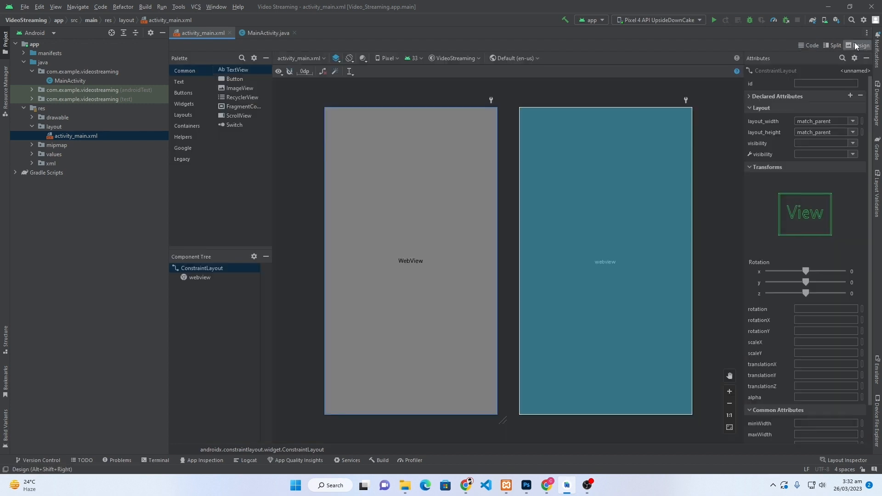
{"action": "left_click", "coordinate": [410, 259]}
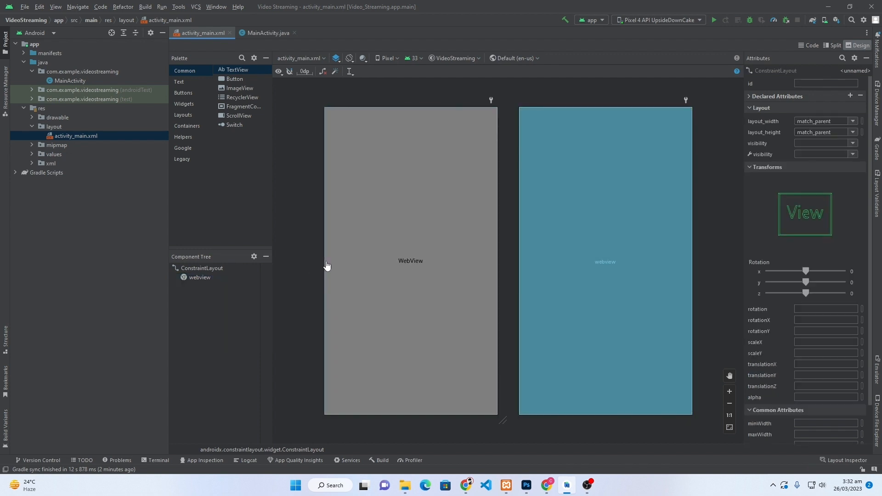
{"action": "left_click", "coordinate": [409, 260]}
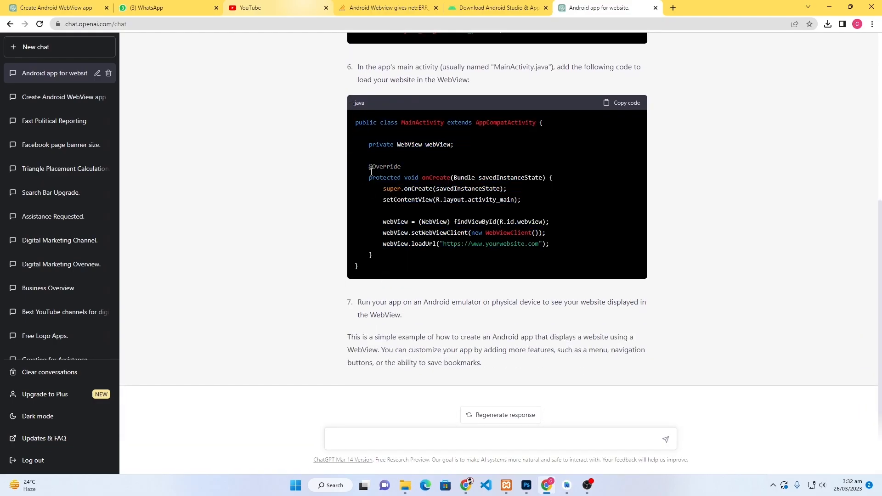
Step: Paste the findViewById, setWebViewClient and loadUrl code into onCreate and import WebViewClient
{"action": "left_click", "coordinate": [621, 102]}
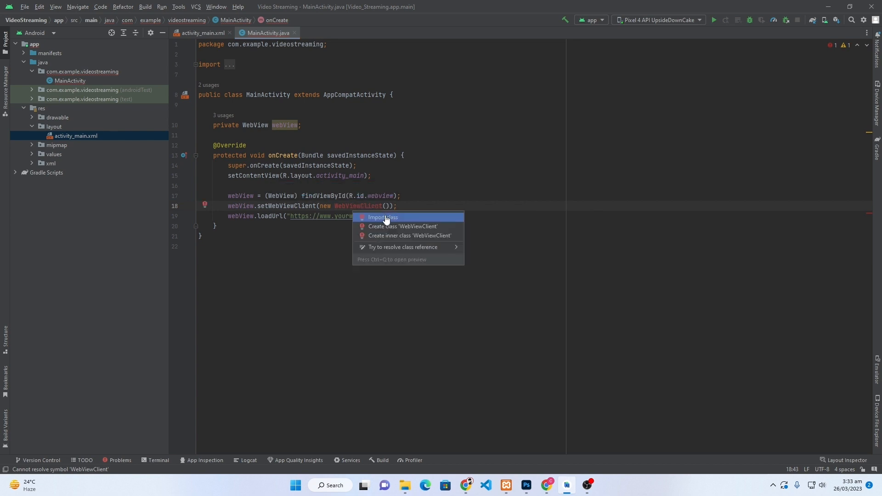
{"action": "left_click", "coordinate": [382, 218]}
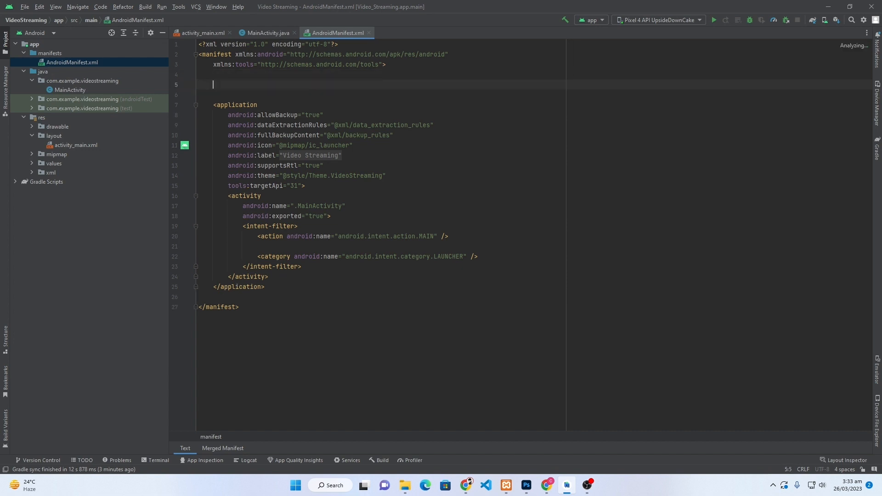
Step: Declare the android.permission.INTERNET uses-permission above the application tag in AndroidManifest.xml
{"action": "type", "text": "<uses-permission android:name=\""}
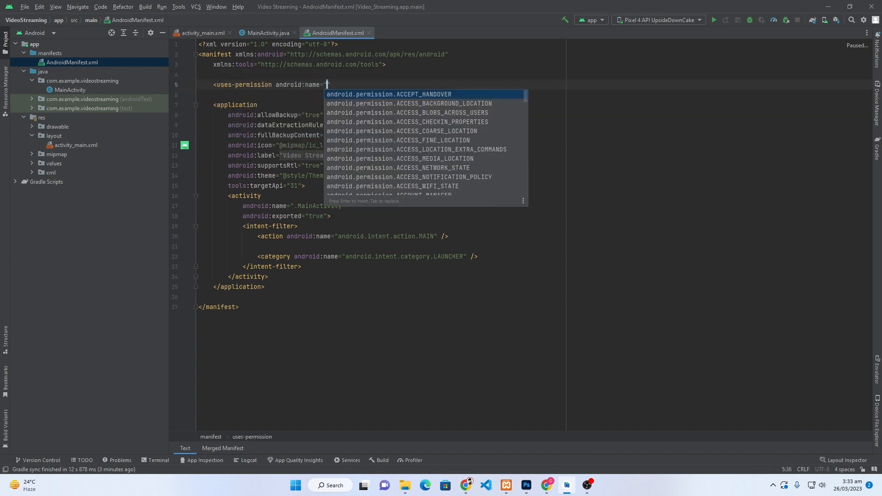
{"action": "type", "text": "android.permission.INTERNET\"></uses-permission>"}
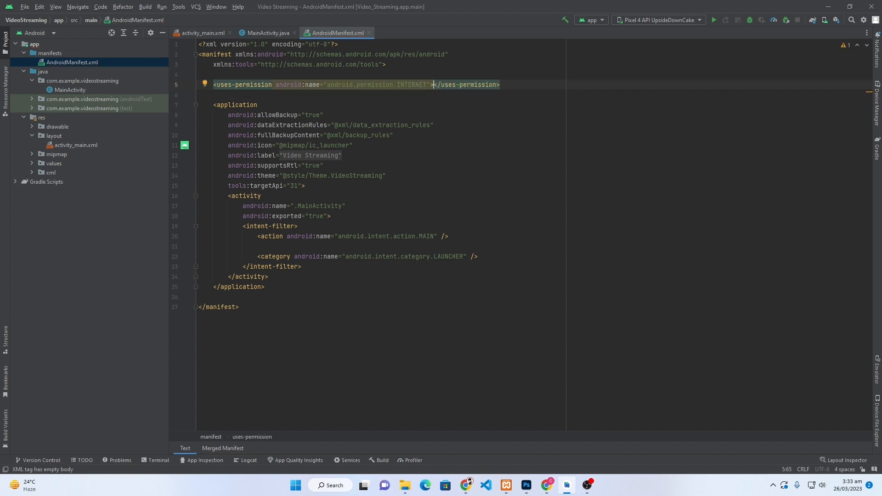
{"action": "left_click", "coordinate": [264, 33]}
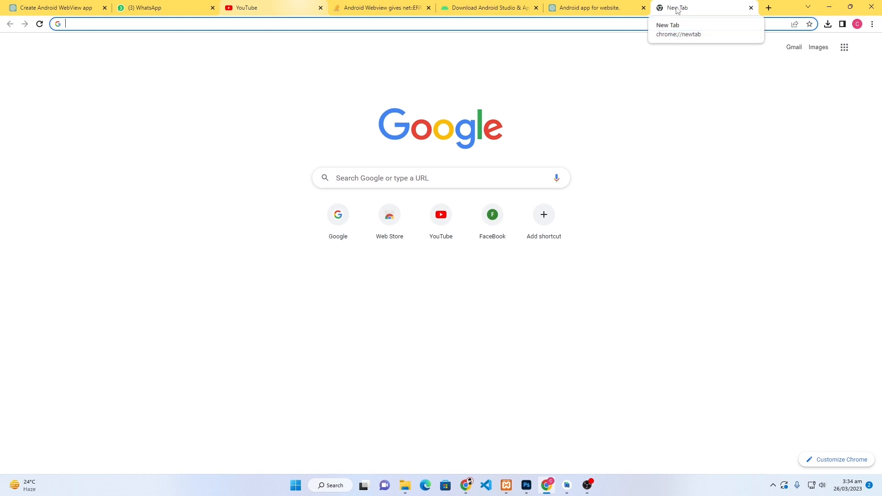
Step: Copy the youtube.com URL into webView.loadUrl and run the app on the emulator
{"action": "type", "text": "youtube.com/\");"}
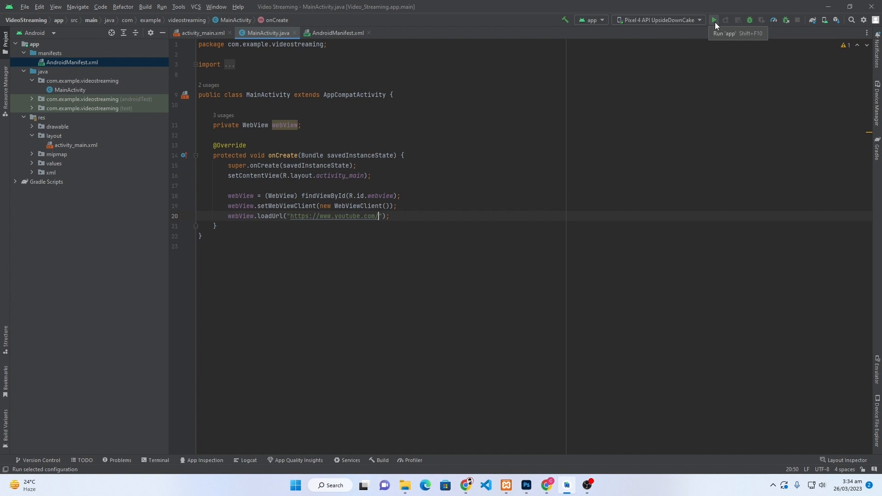
{"action": "left_click", "coordinate": [713, 19]}
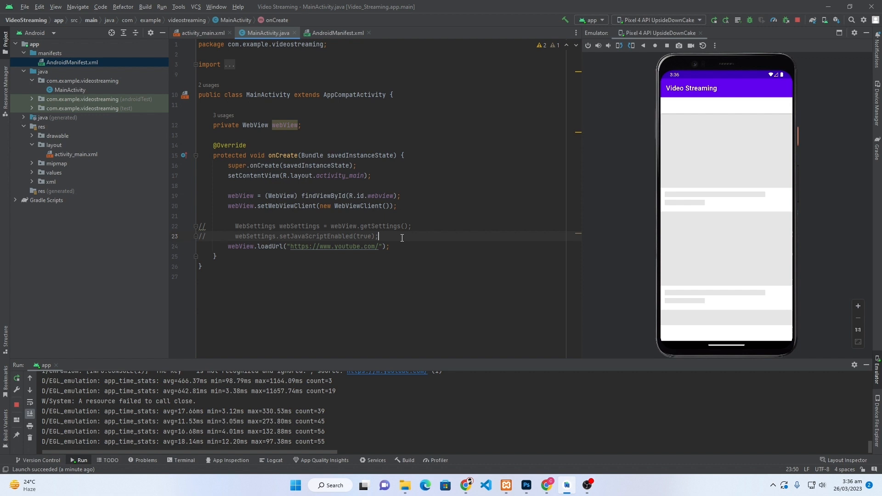
Step: Add WebSettings webSettings = webView.getSettings(); and begin webSettings.setJavaScriptEnabled
{"action": "type", "text": "WebSettings"}
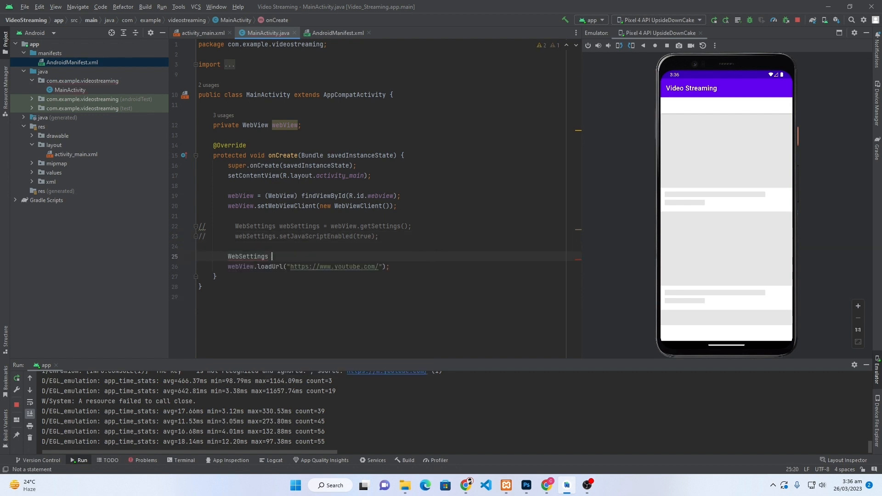
{"action": "type", "text": "webSettings = webView"}
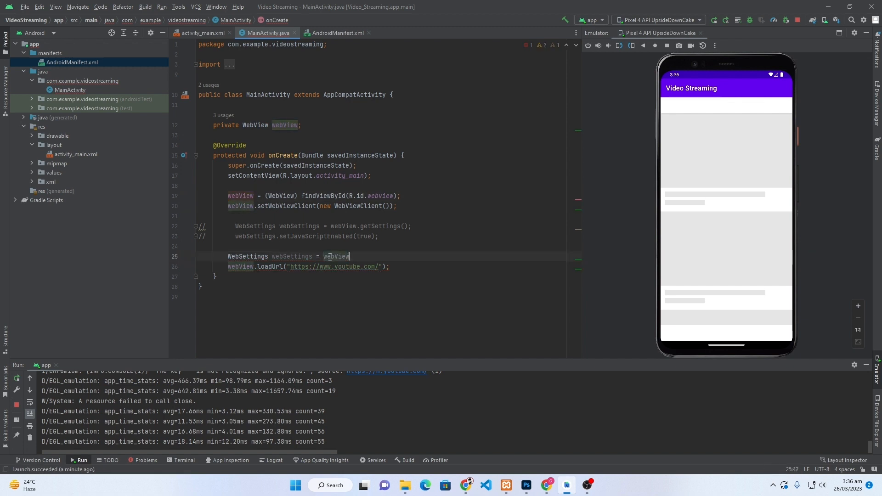
{"action": "type", "text": ".getSettings();"}
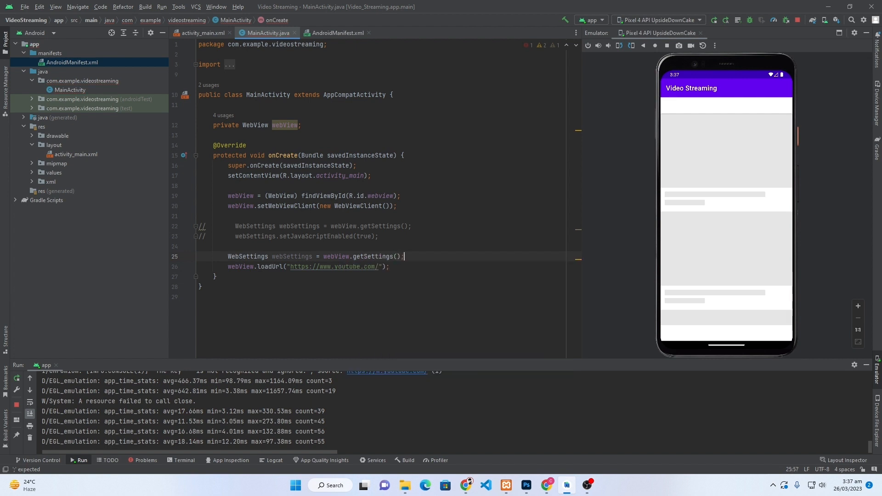
{"action": "type", "text": "web"}
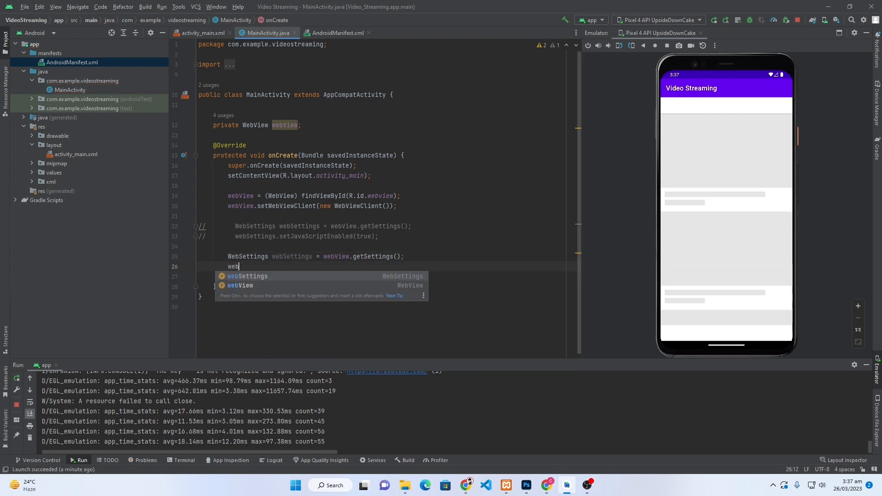
{"action": "type", "text": "Settings.setJav"}
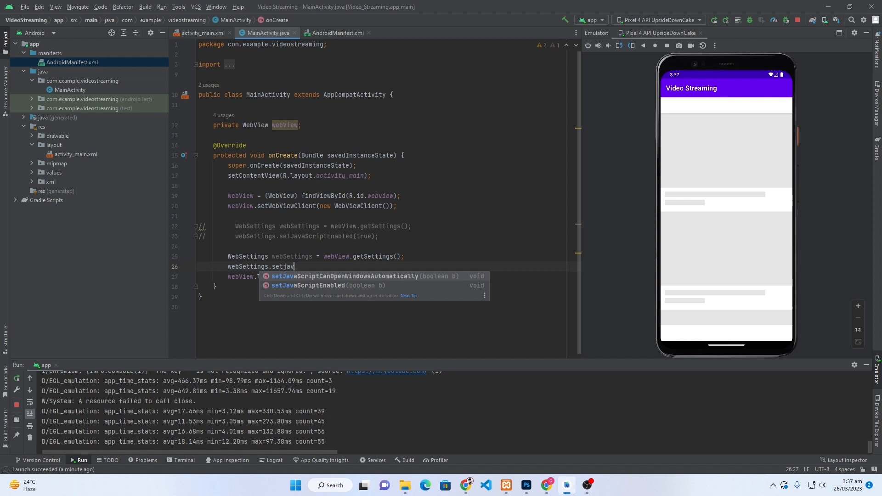